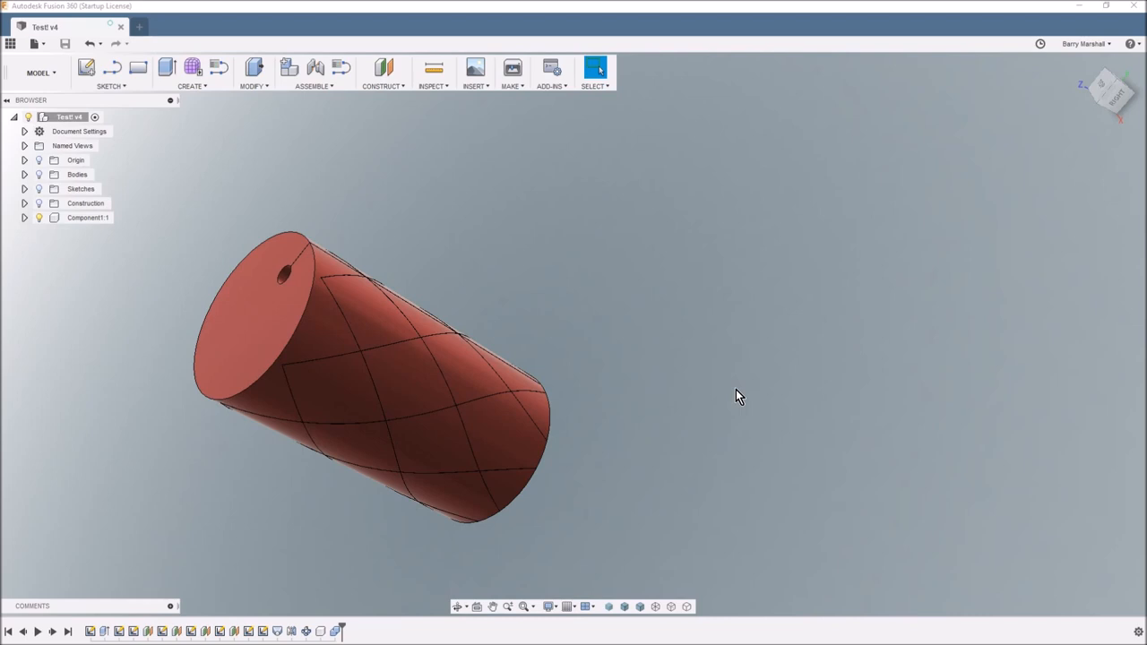
{"action": "mouse_move", "coordinate": [480, 392]}
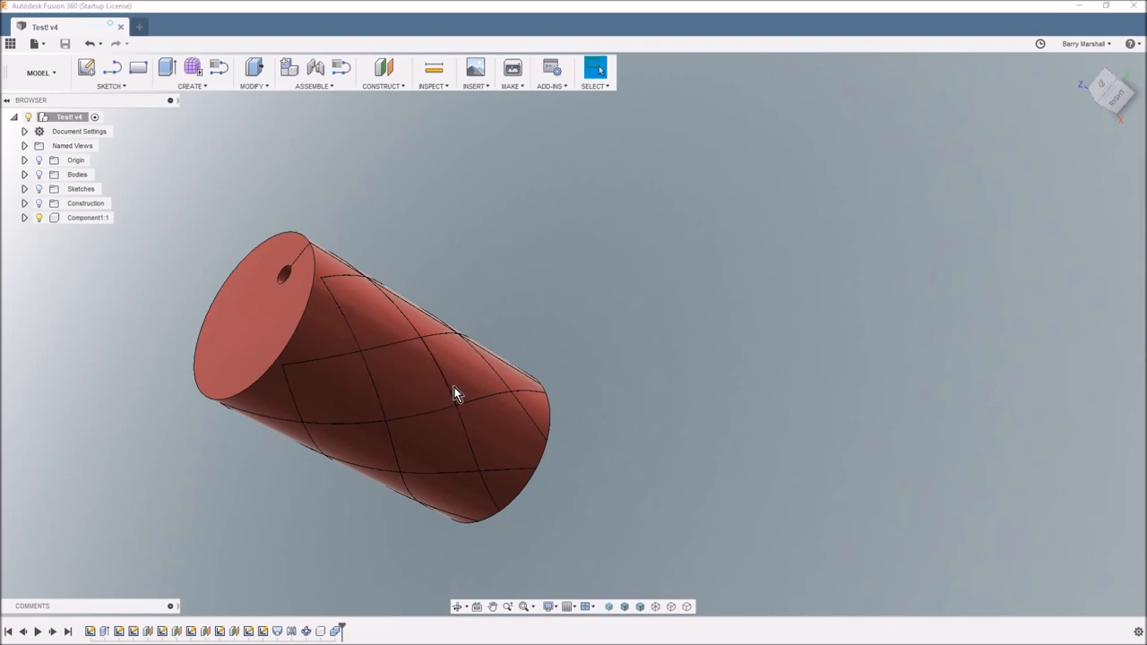
{"action": "mouse_move", "coordinate": [475, 383]}
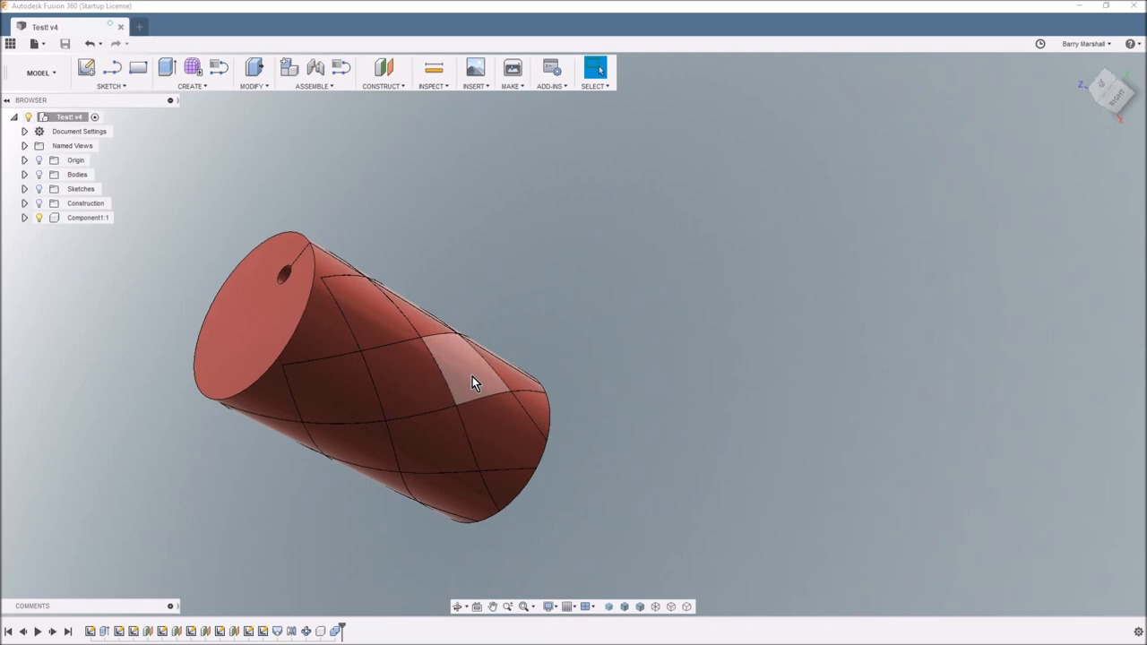
{"action": "mouse_move", "coordinate": [498, 431]}
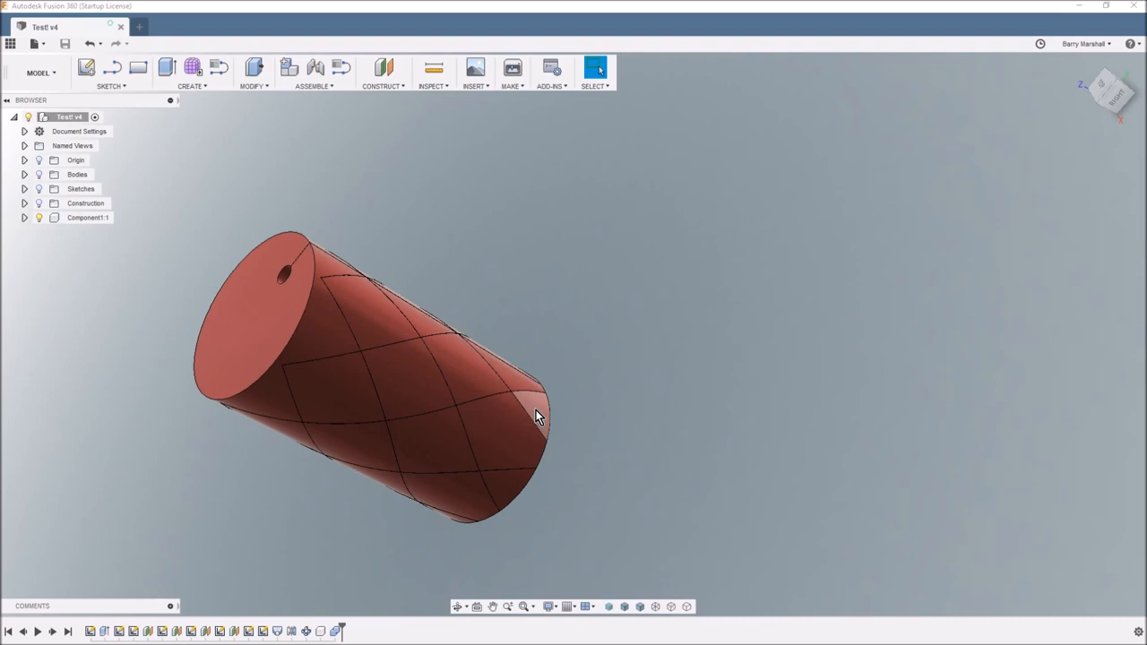
{"action": "mouse_move", "coordinate": [534, 409]}
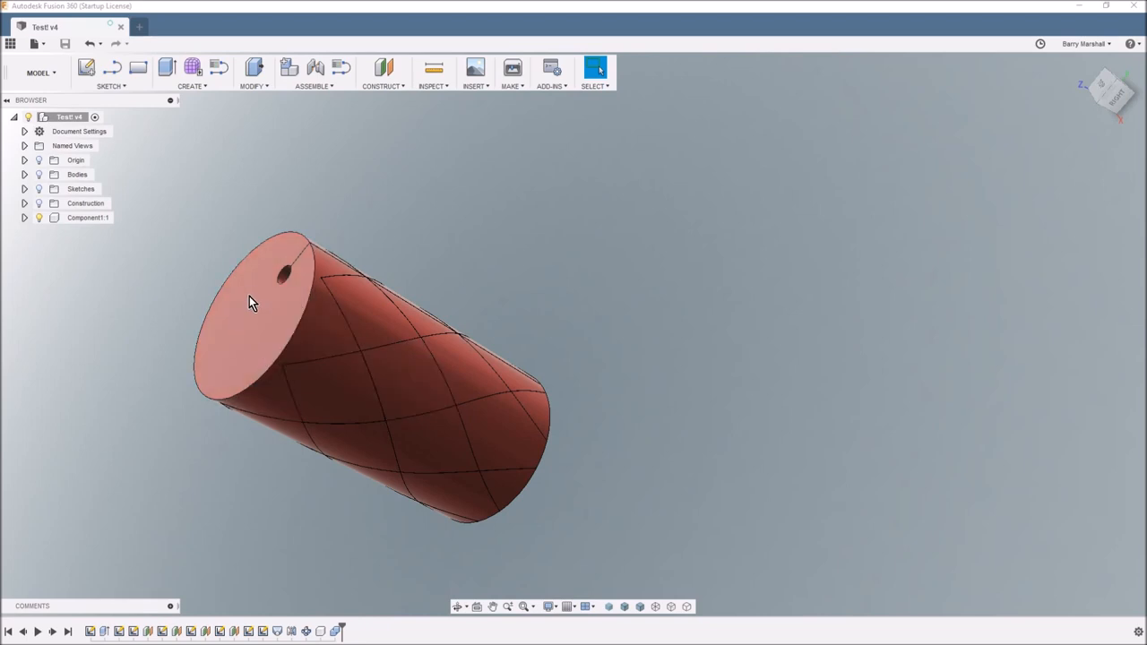
{"action": "mouse_move", "coordinate": [288, 316]}
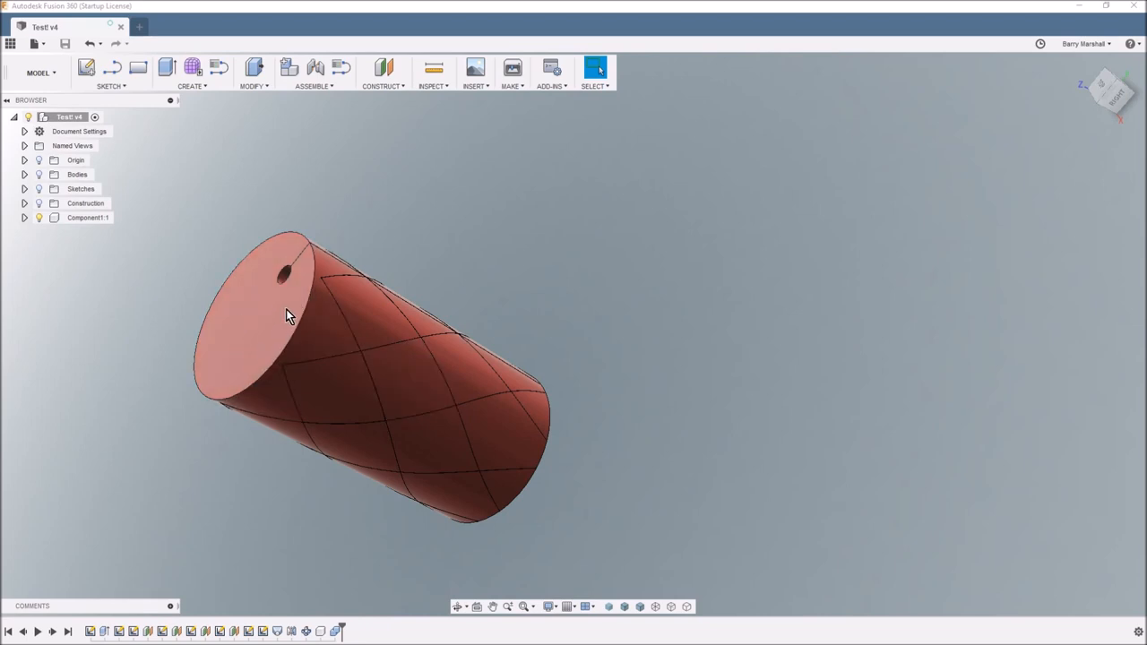
{"action": "mouse_move", "coordinate": [290, 267]}
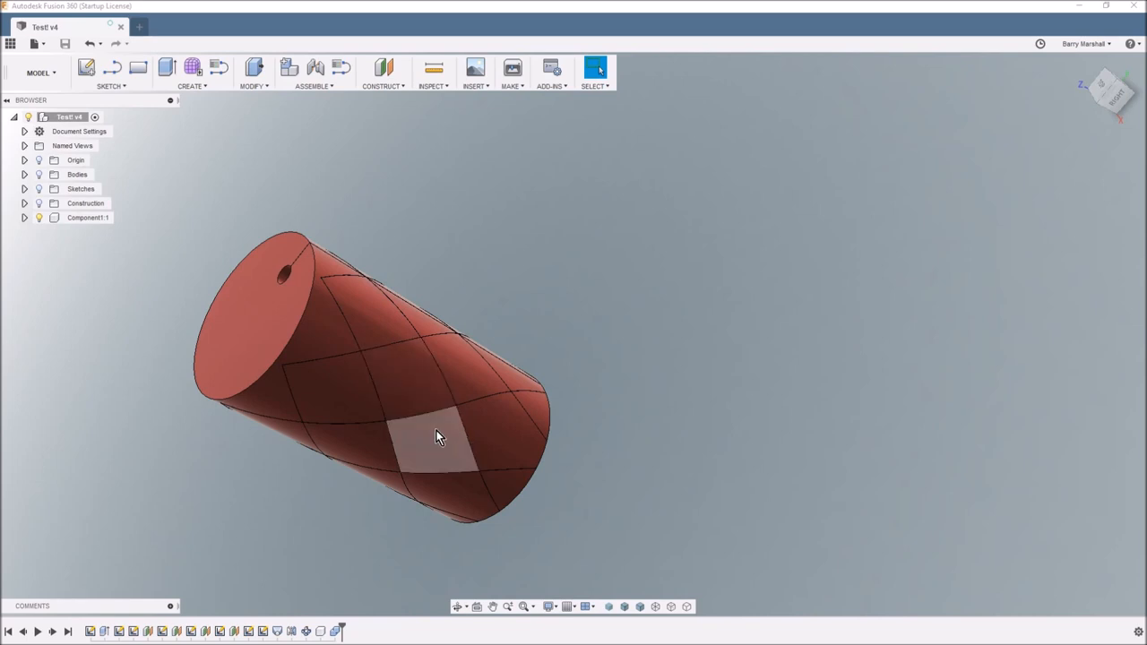
{"action": "mouse_move", "coordinate": [414, 398]}
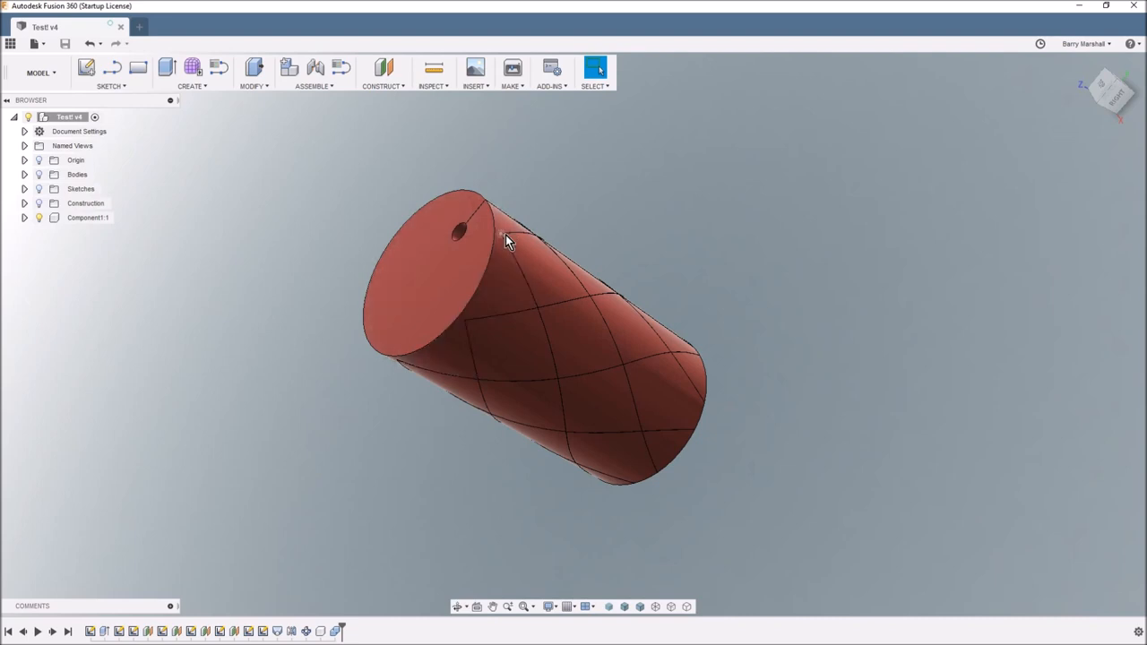
{"action": "mouse_move", "coordinate": [590, 301]}
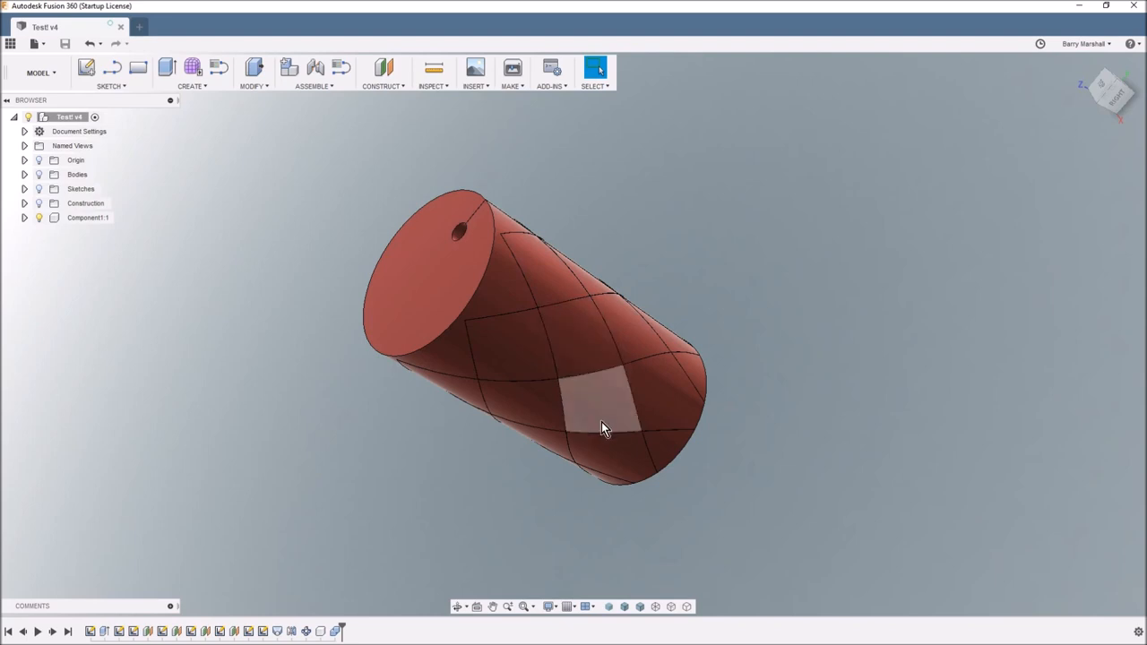
{"action": "mouse_move", "coordinate": [624, 383]}
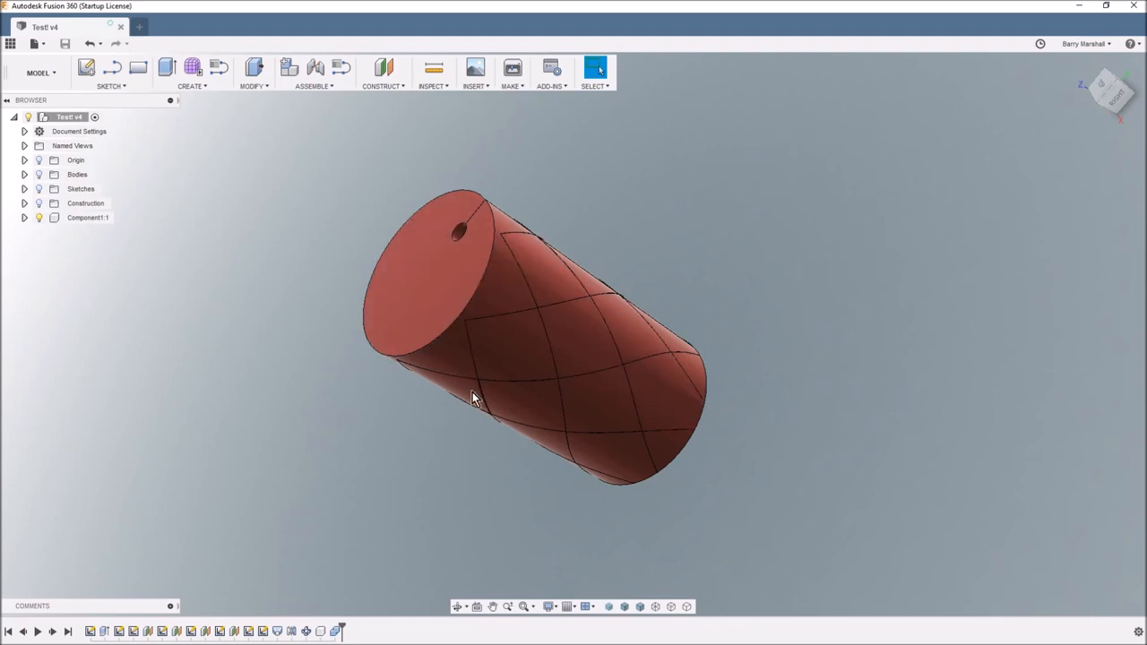
{"action": "mouse_move", "coordinate": [383, 376]}
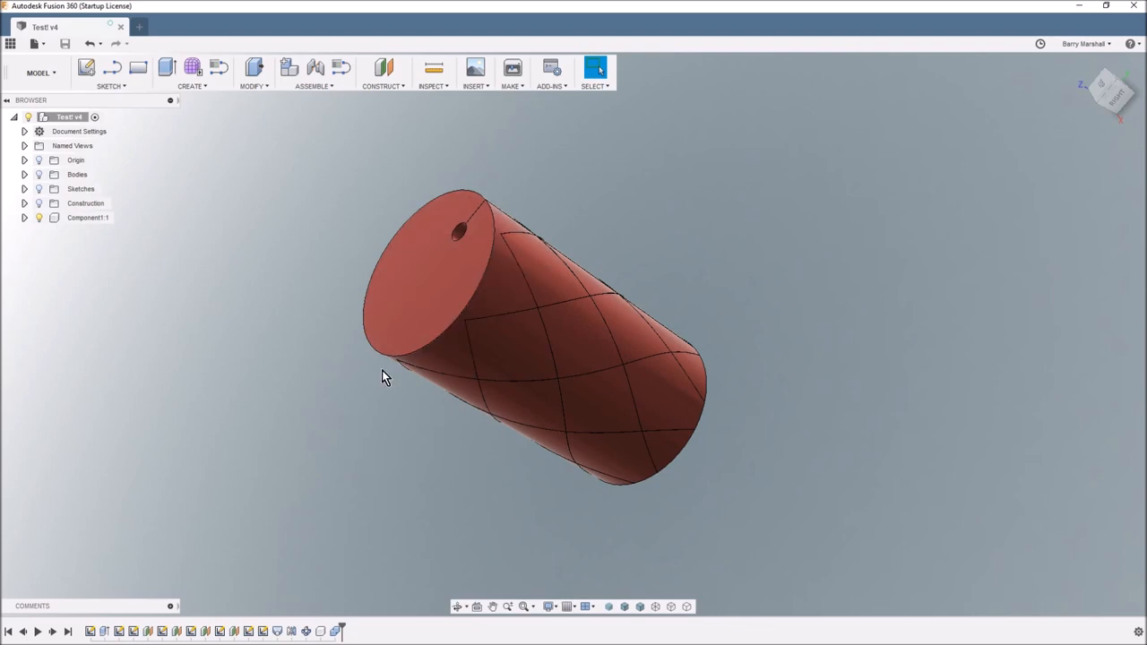
{"action": "mouse_move", "coordinate": [321, 415]}
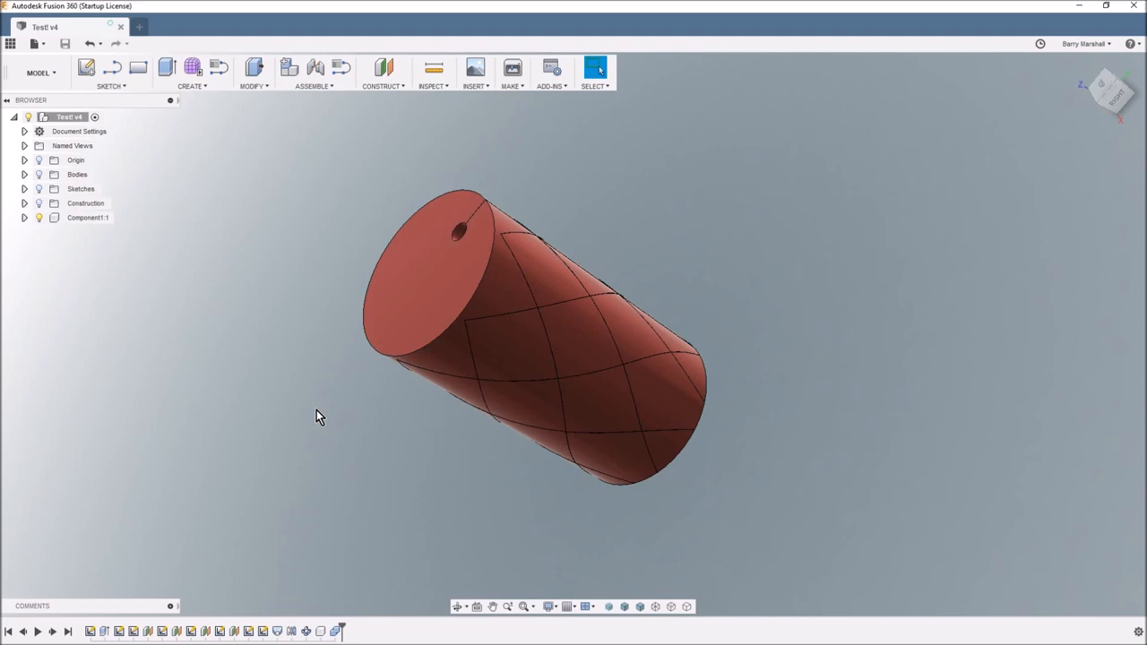
{"action": "mouse_move", "coordinate": [348, 600]}
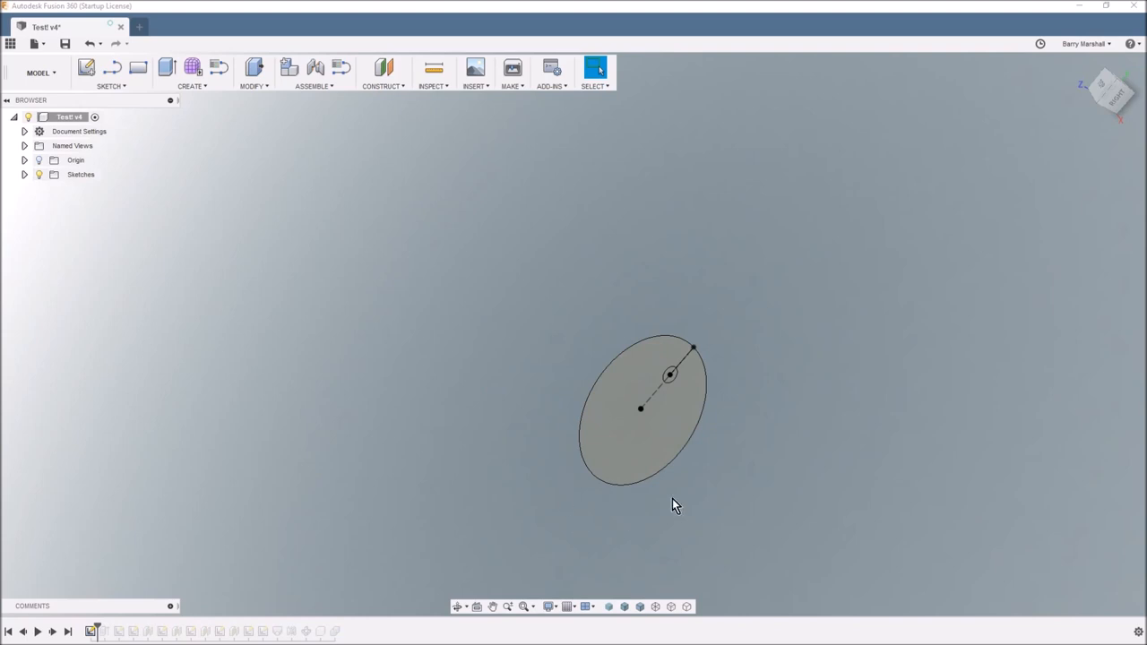
Inspect the starting sketch by selecting its circle profile, outer edge and radius line
{"action": "left_click", "coordinate": [645, 440]}
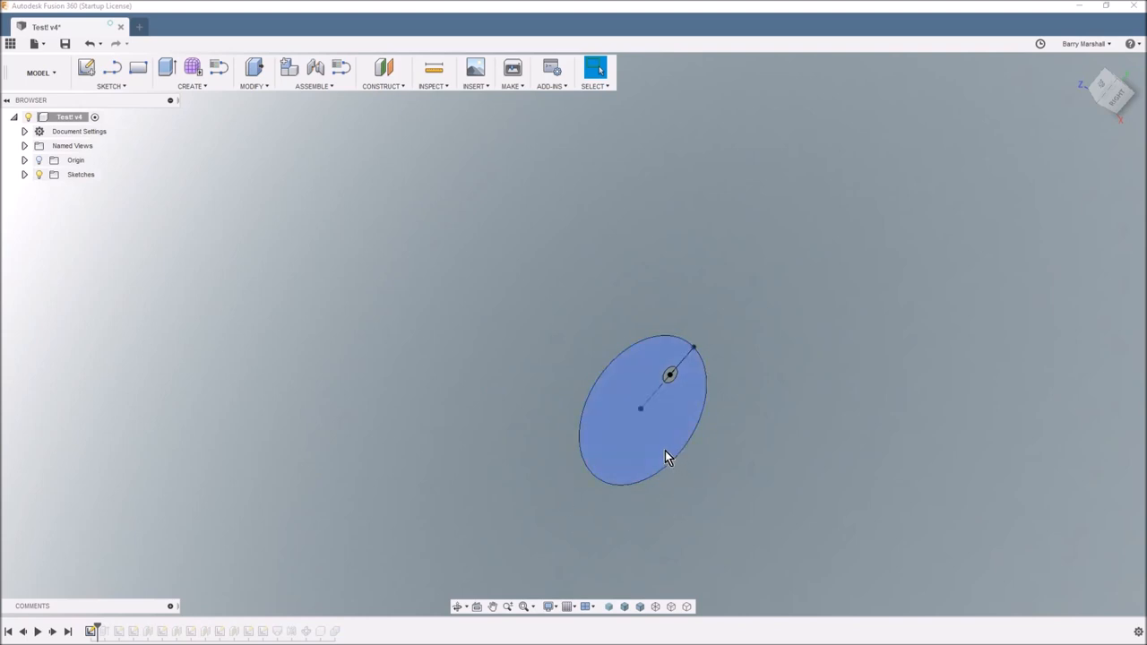
{"action": "mouse_move", "coordinate": [656, 439]}
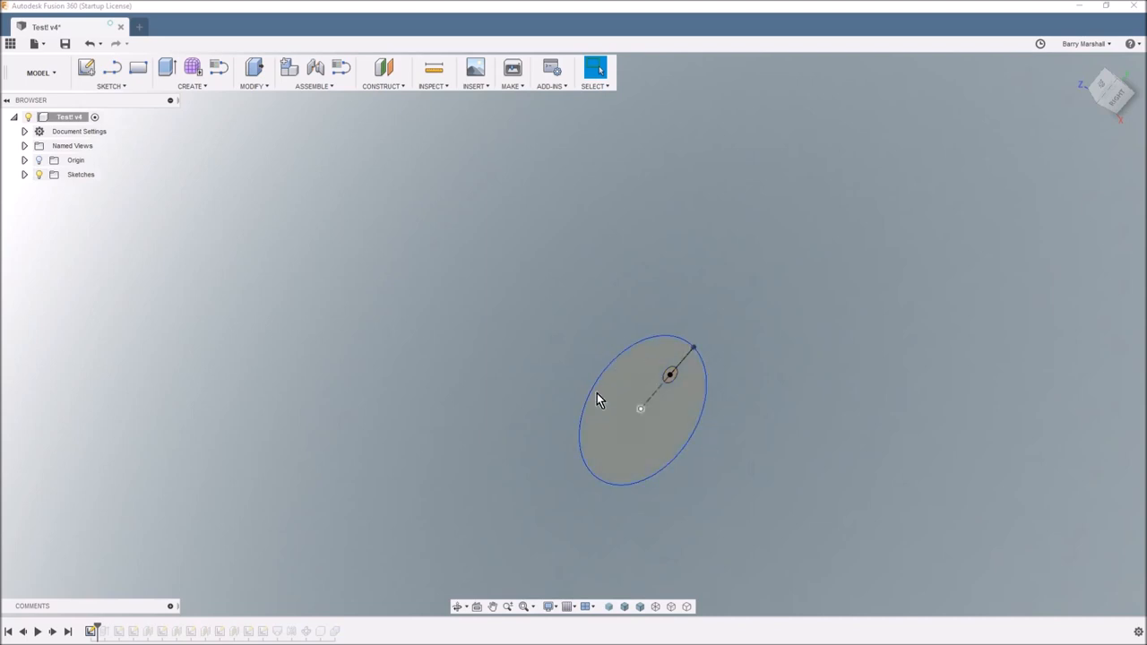
{"action": "left_click", "coordinate": [642, 422]}
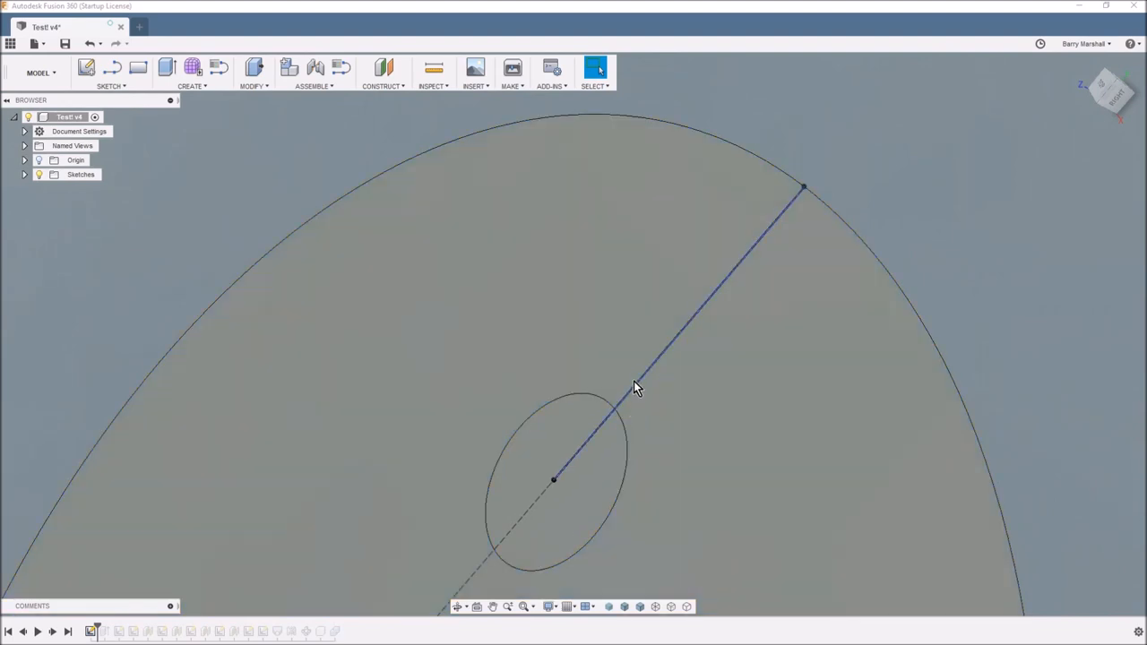
{"action": "left_click", "coordinate": [599, 483]}
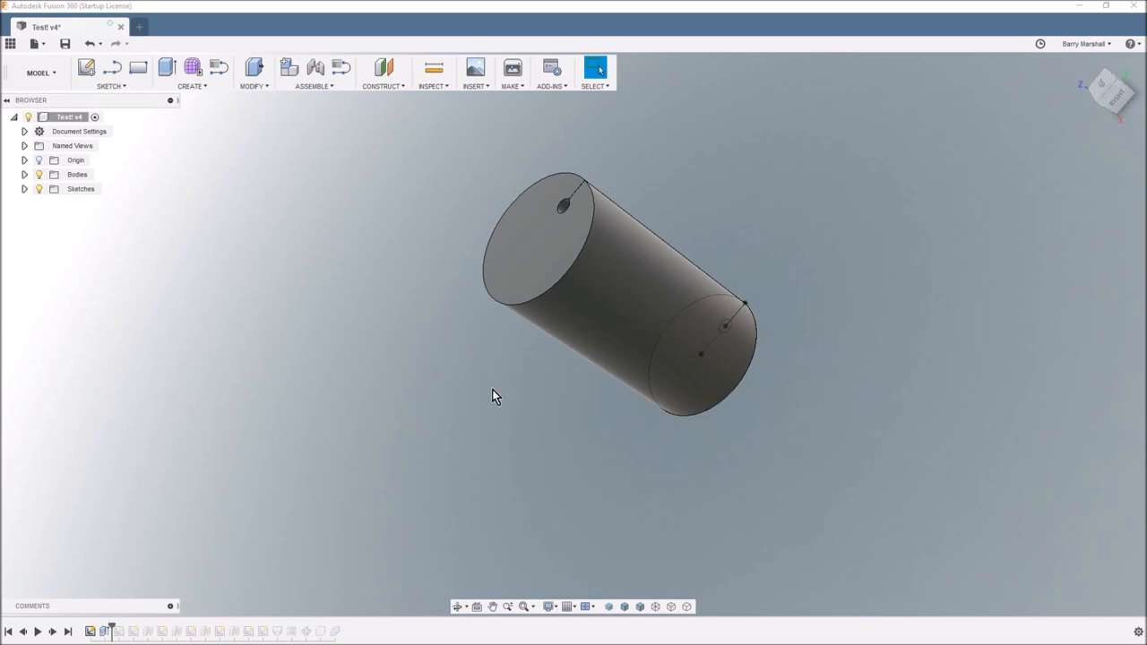
{"action": "mouse_move", "coordinate": [501, 326]}
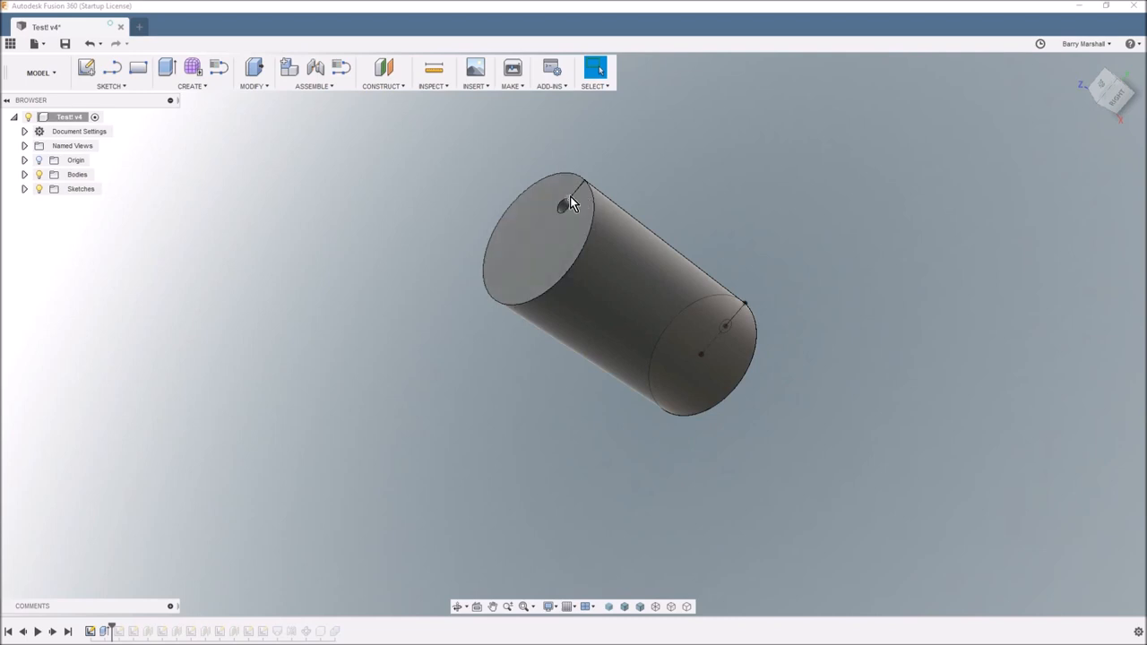
{"action": "mouse_move", "coordinate": [222, 573]}
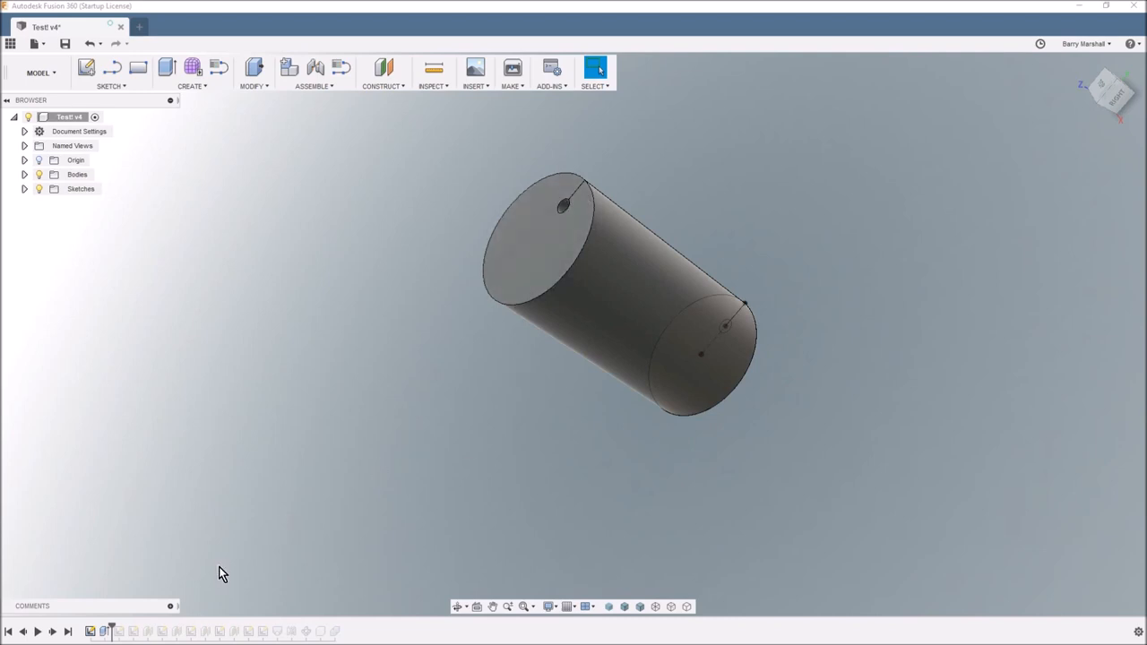
{"action": "mouse_move", "coordinate": [121, 631]}
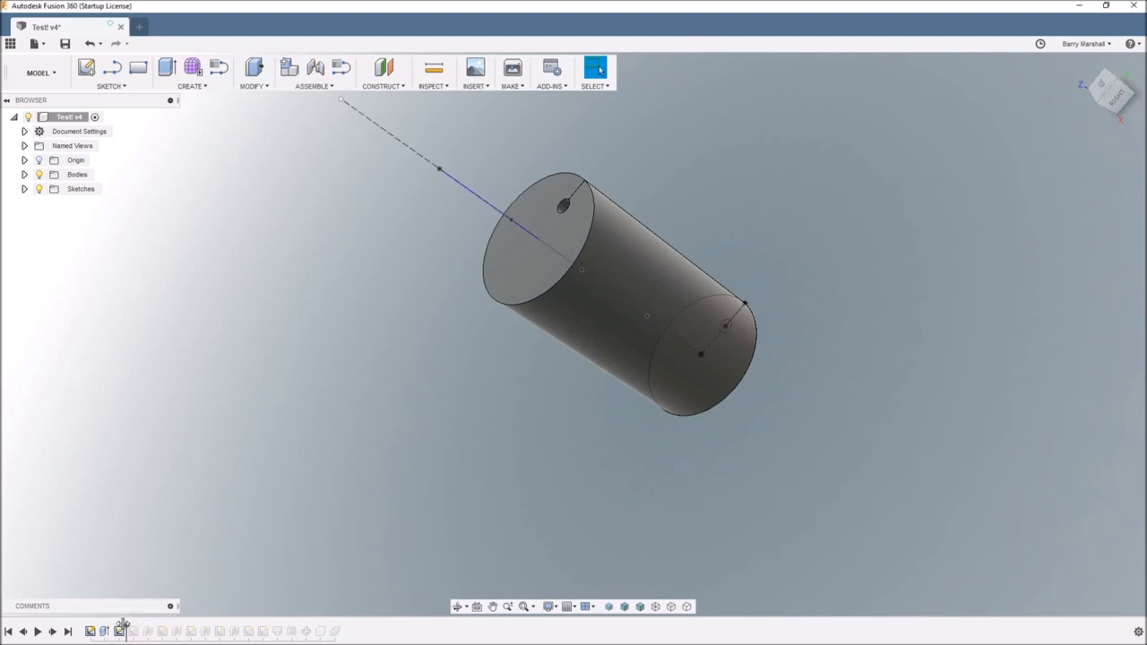
{"action": "mouse_move", "coordinate": [376, 574]}
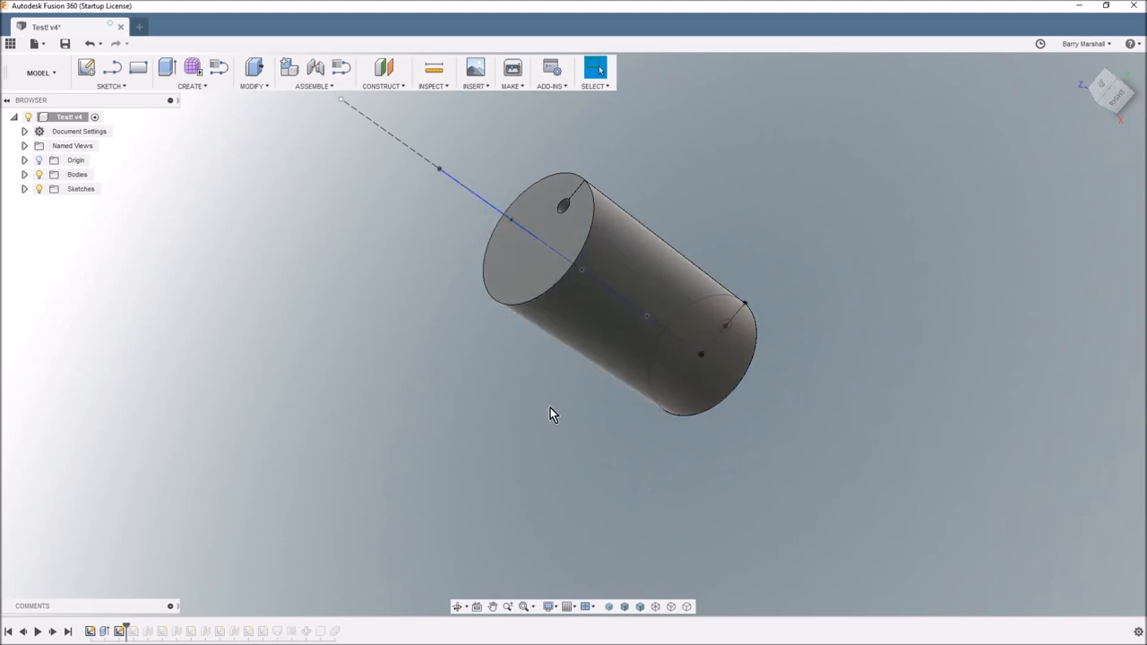
{"action": "mouse_move", "coordinate": [258, 534]}
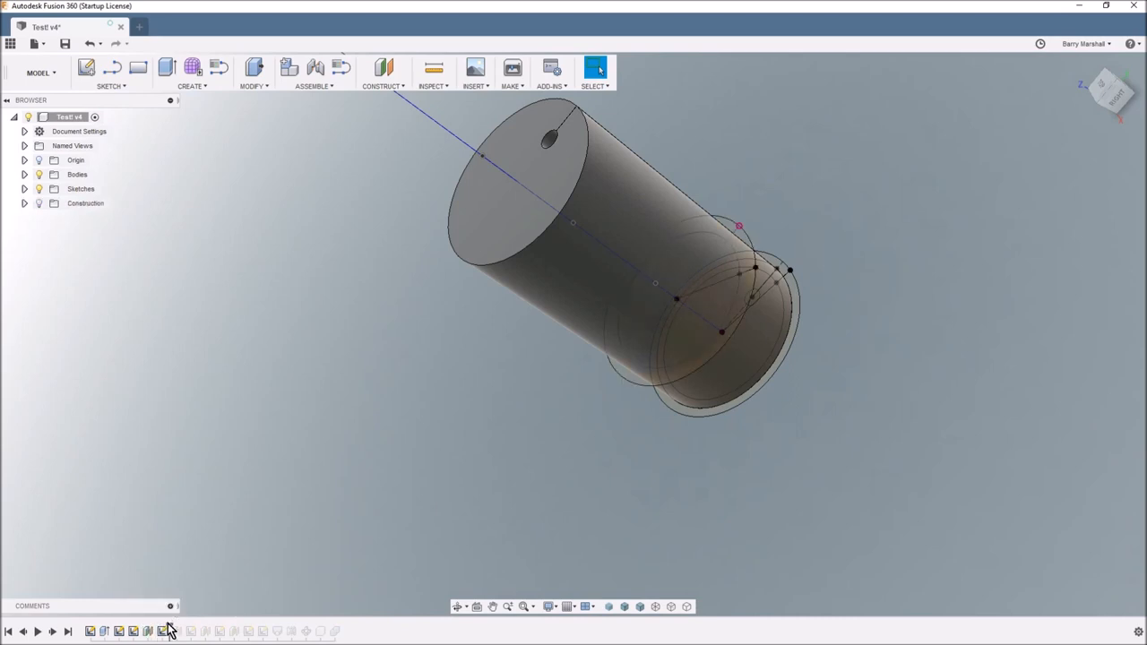
{"action": "mouse_move", "coordinate": [169, 631]}
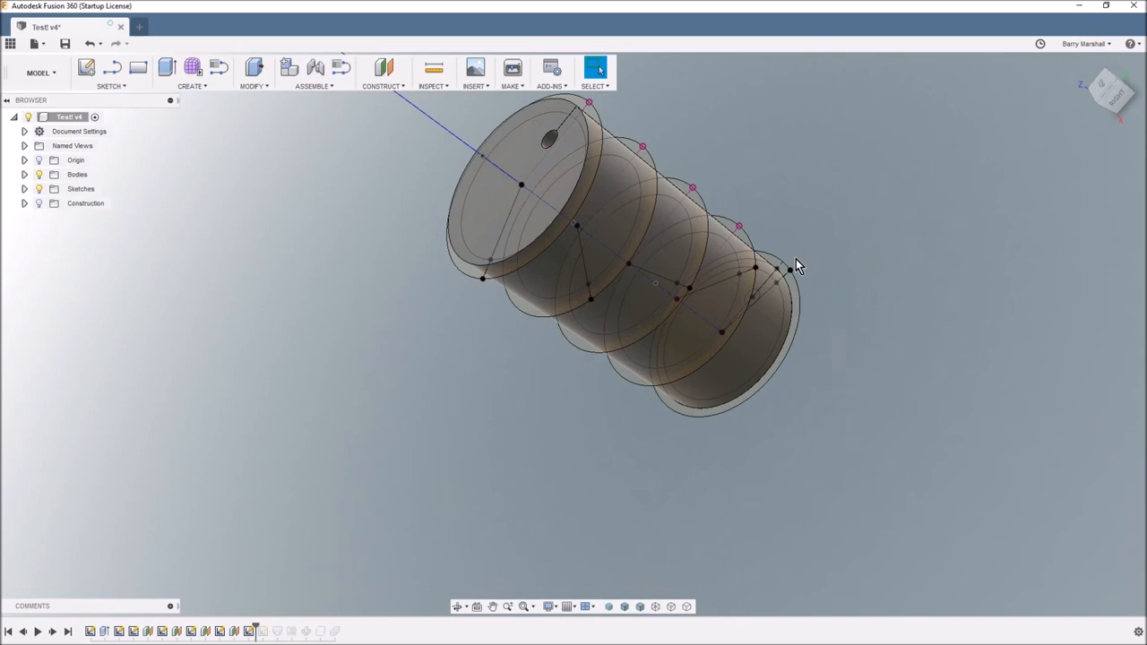
{"action": "mouse_move", "coordinate": [796, 277]}
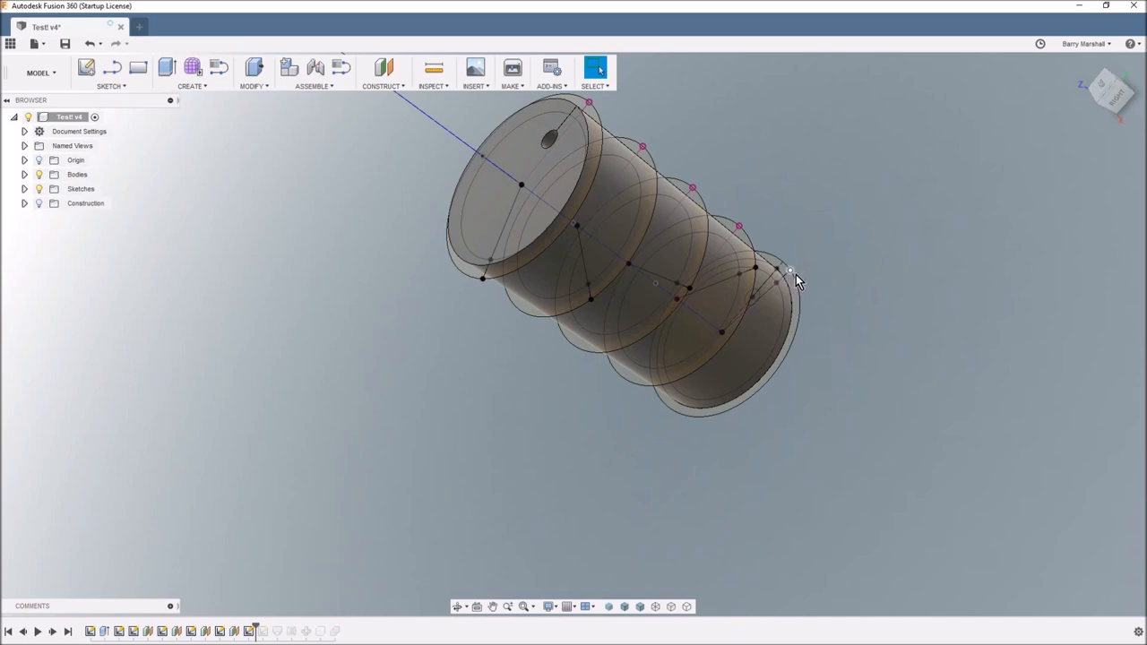
{"action": "mouse_move", "coordinate": [685, 290]}
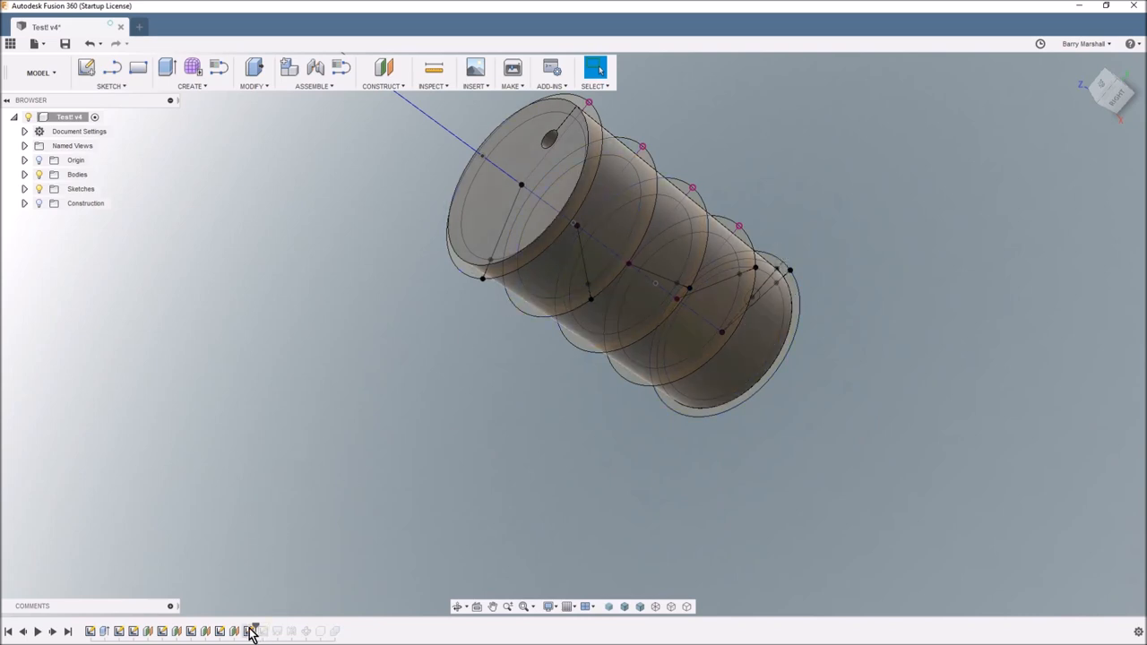
{"action": "mouse_move", "coordinate": [265, 631]}
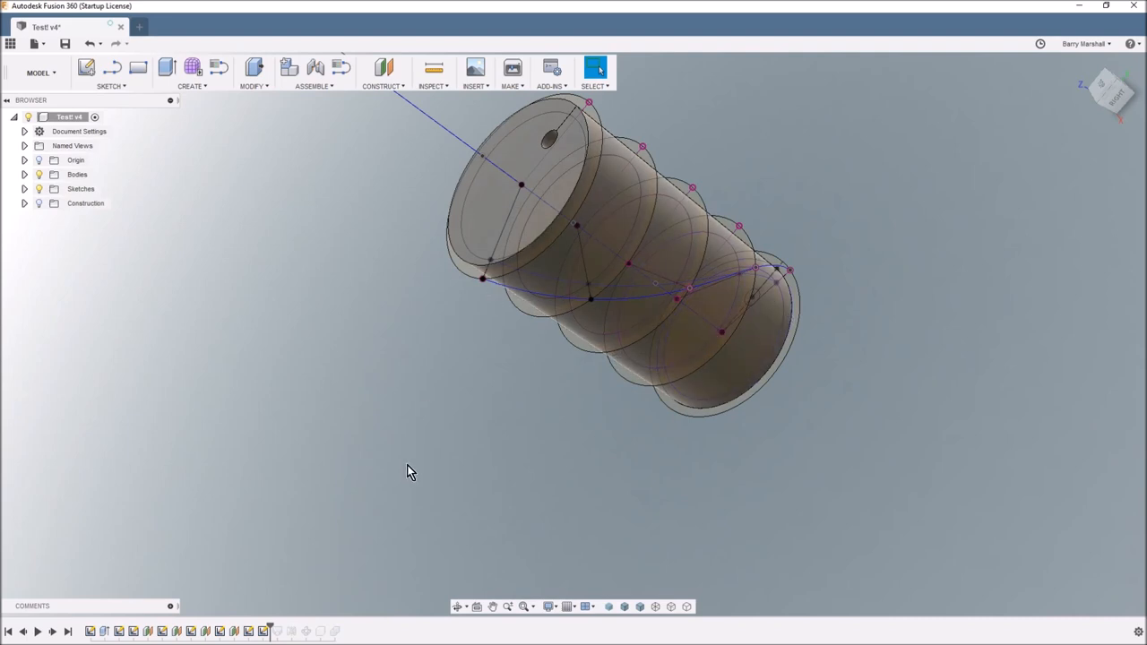
{"action": "mouse_move", "coordinate": [448, 537]}
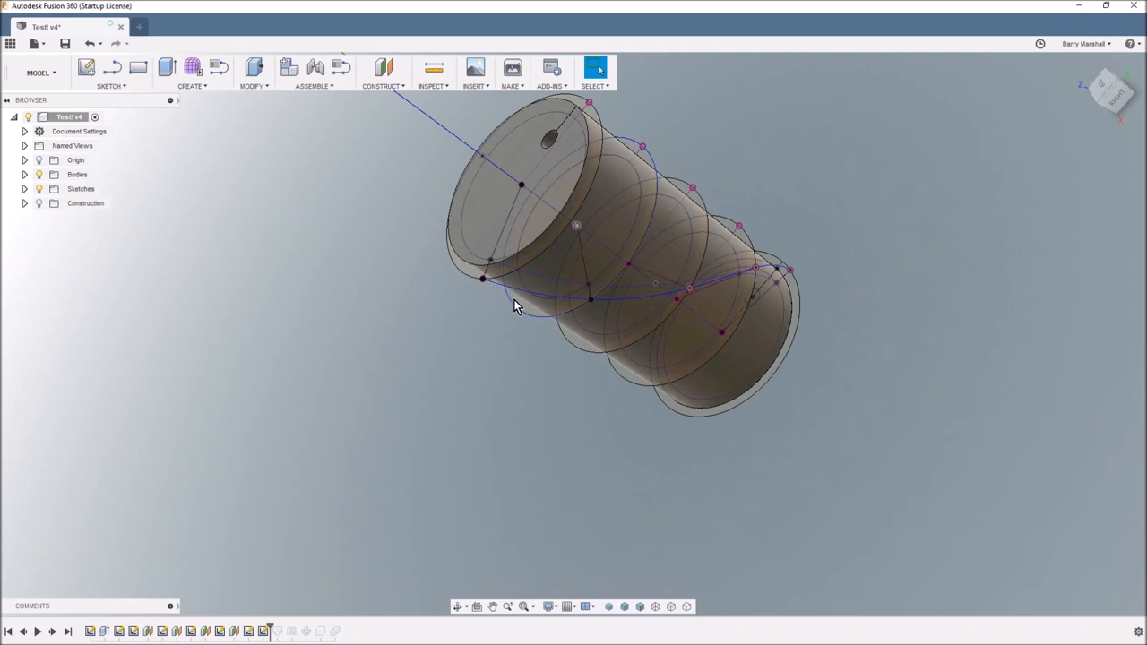
{"action": "mouse_move", "coordinate": [789, 276]}
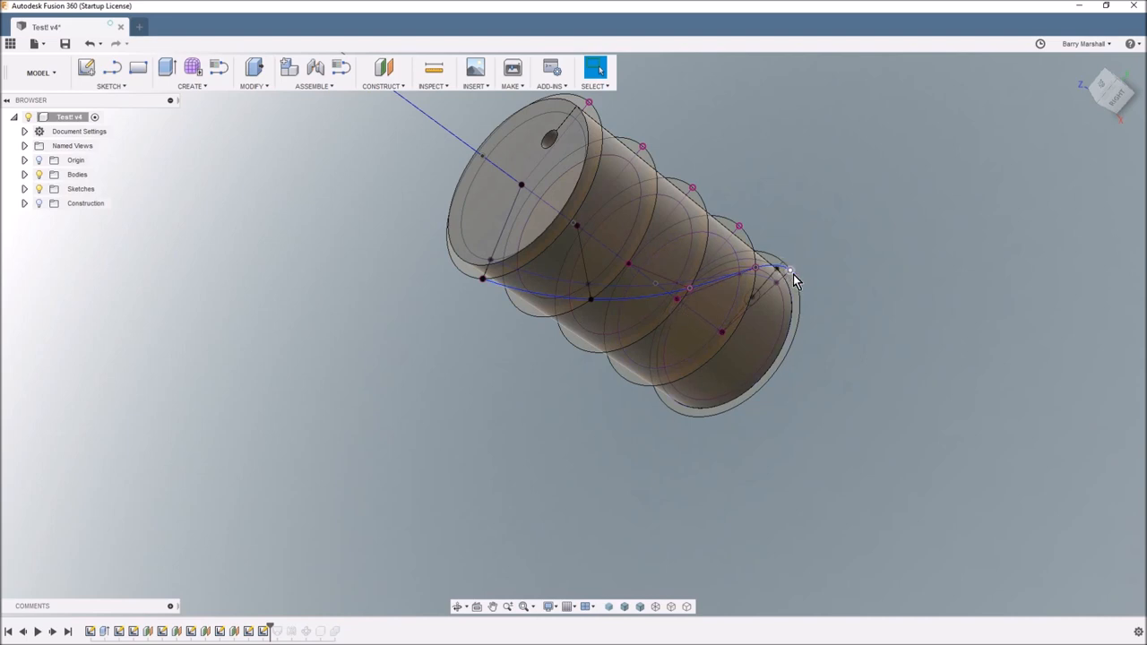
{"action": "mouse_move", "coordinate": [362, 545]}
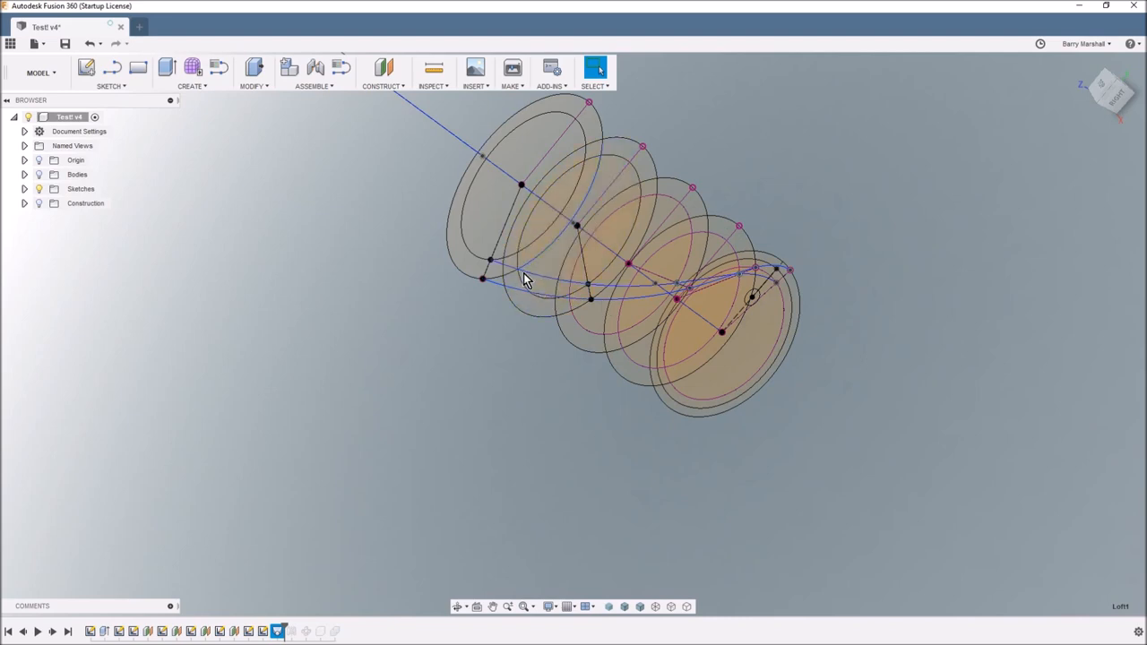
Expand the Bodies list and view the new swept slot body lengthwise along the cylinder
{"action": "left_click", "coordinate": [78, 174]}
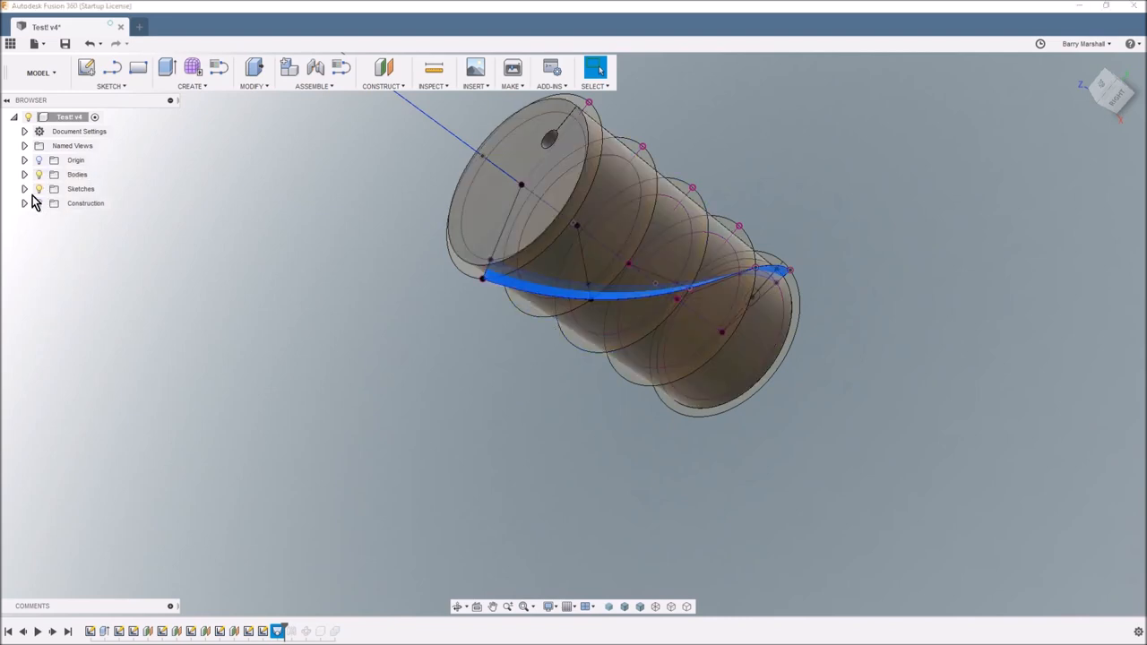
{"action": "left_click", "coordinate": [25, 174]}
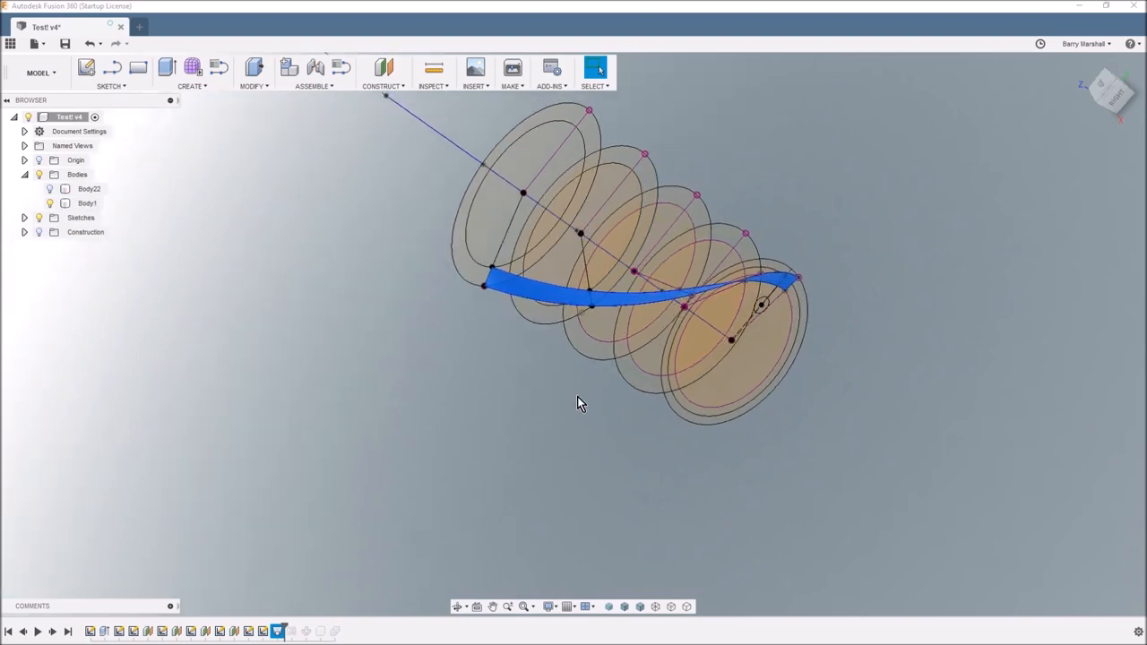
{"action": "left_click_drag", "start_coordinate": [577, 403], "coordinate": [577, 377]}
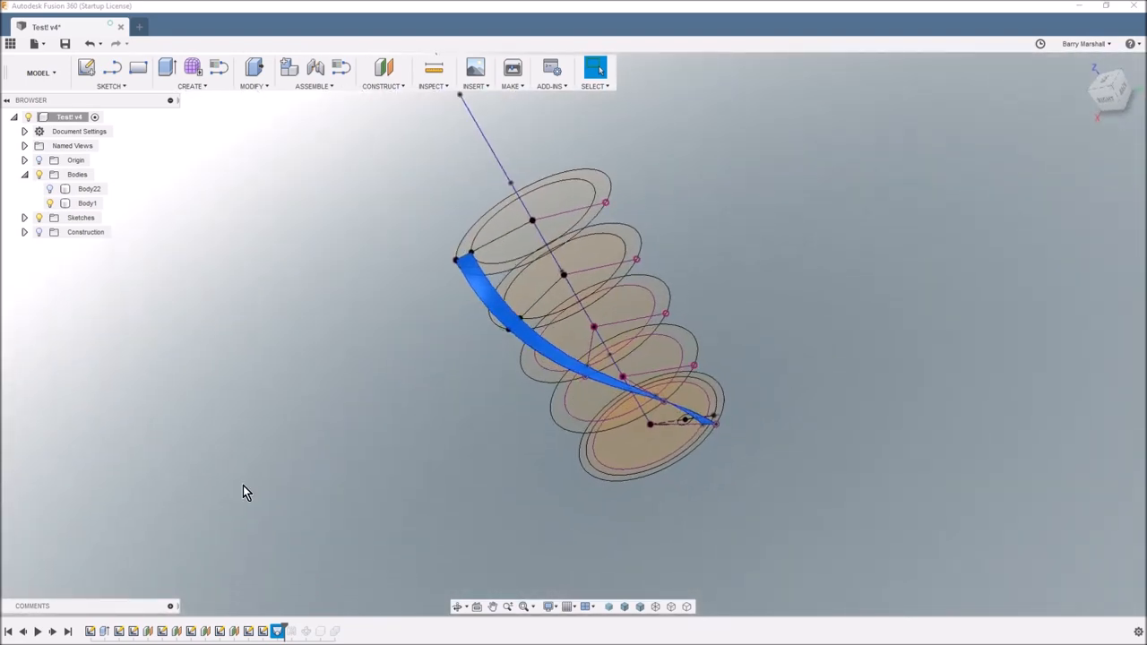
{"action": "mouse_move", "coordinate": [239, 423]}
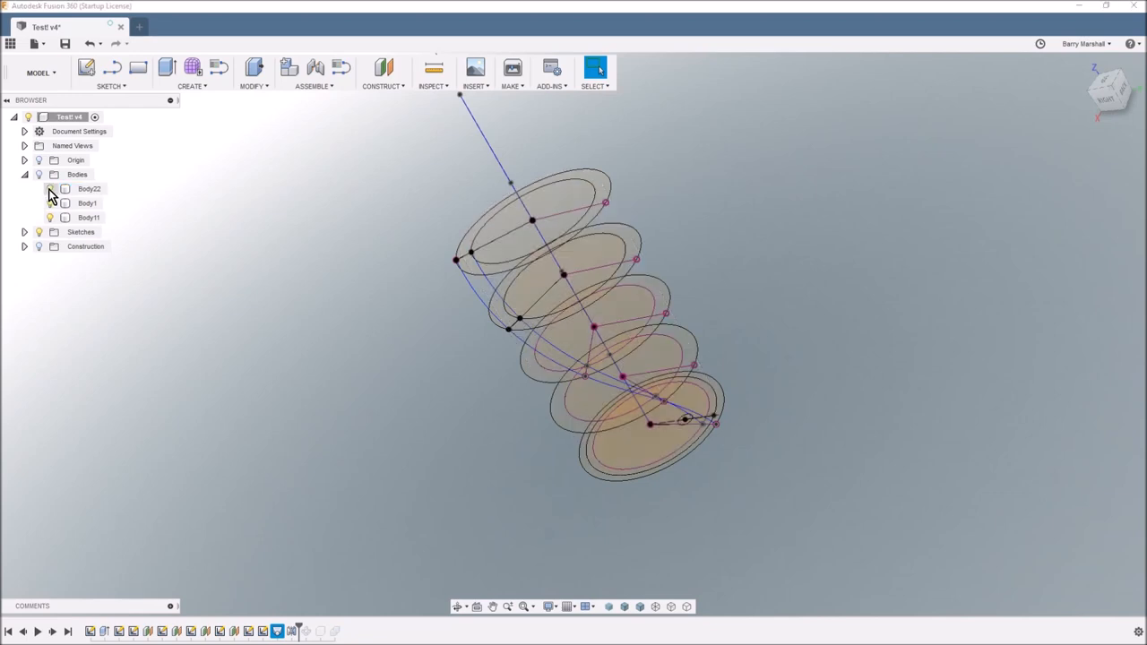
Circular-pattern the slot body about the axis line into many bodies forming the lattice
{"action": "left_click", "coordinate": [77, 174]}
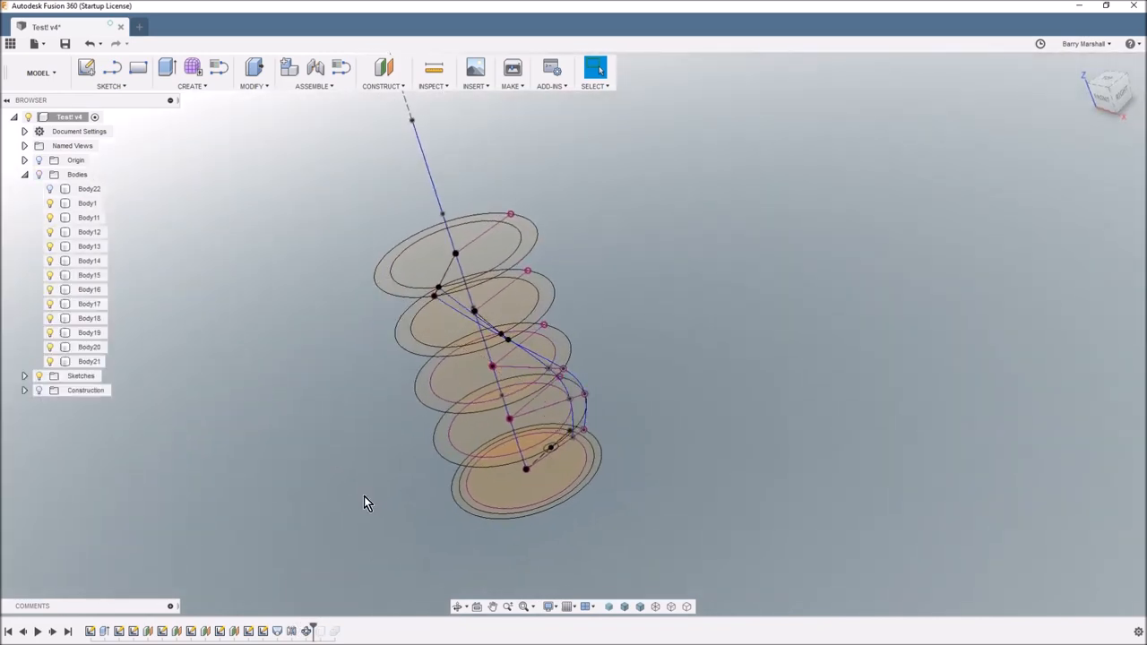
{"action": "left_click", "coordinate": [77, 174]}
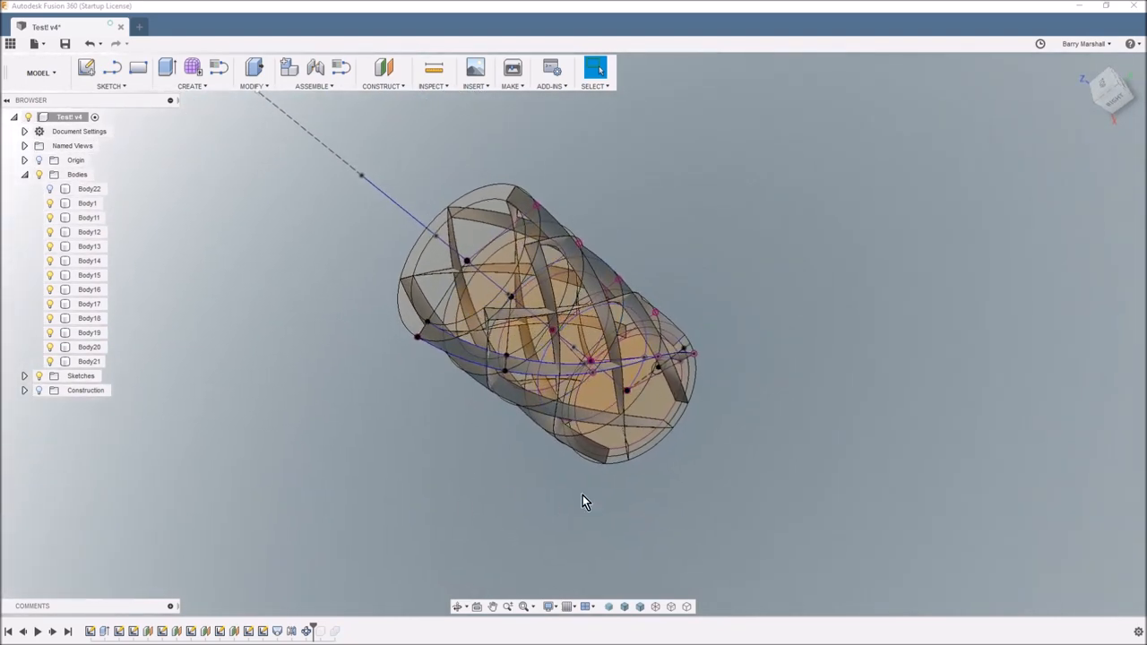
{"action": "mouse_move", "coordinate": [398, 520]}
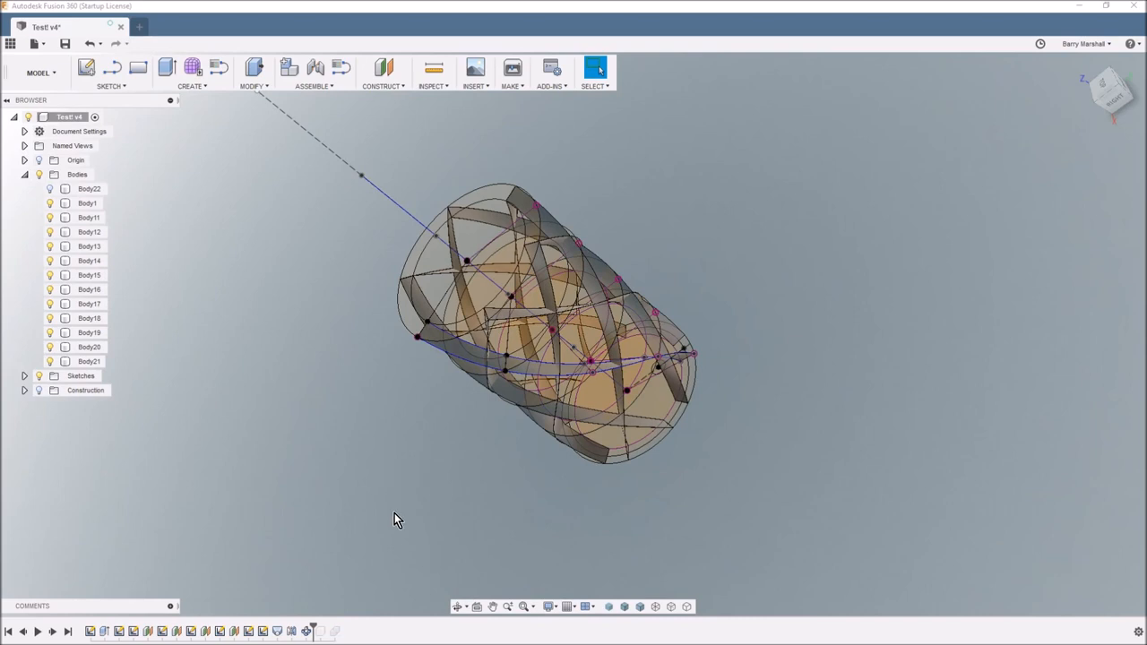
{"action": "mouse_move", "coordinate": [323, 602]}
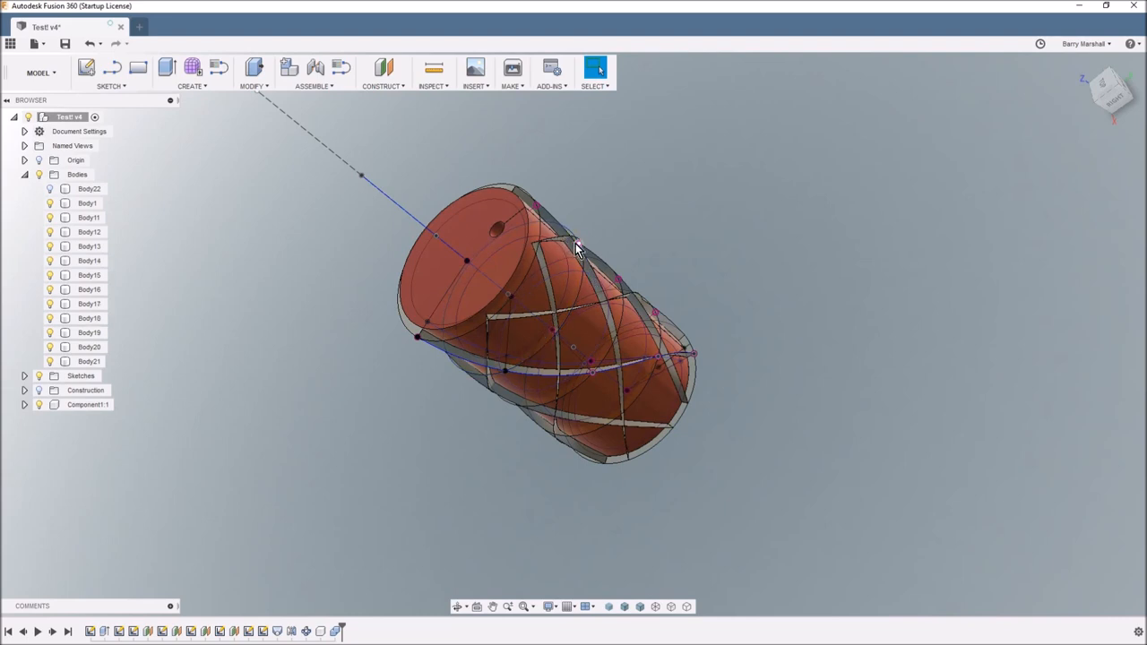
{"action": "mouse_move", "coordinate": [172, 409]}
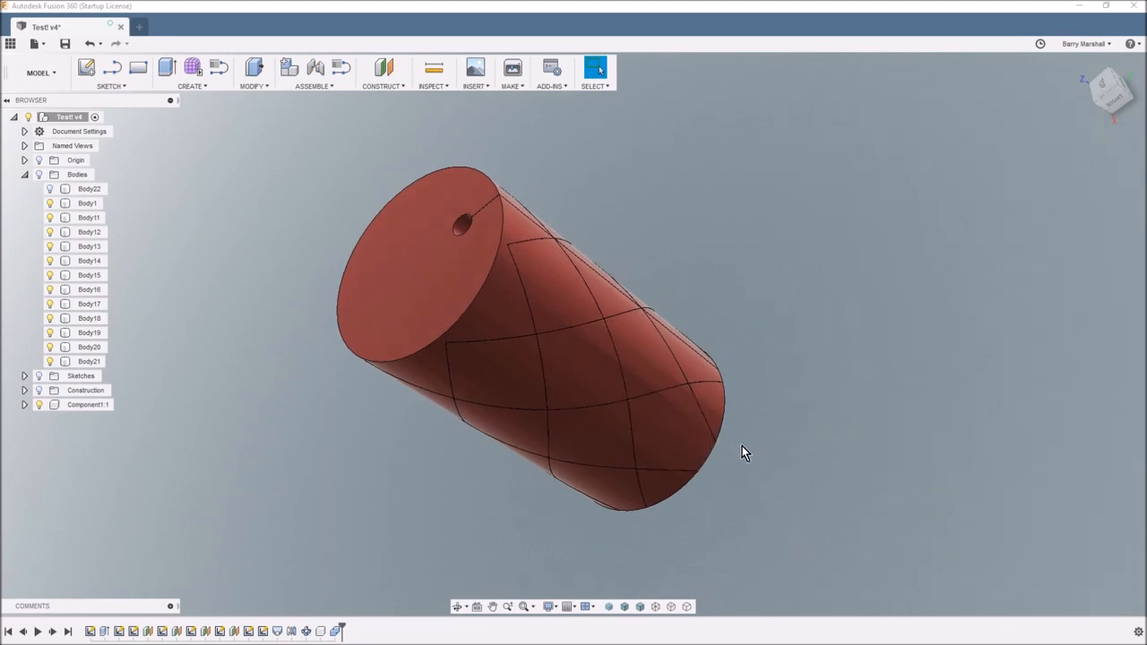
{"action": "mouse_move", "coordinate": [768, 383]}
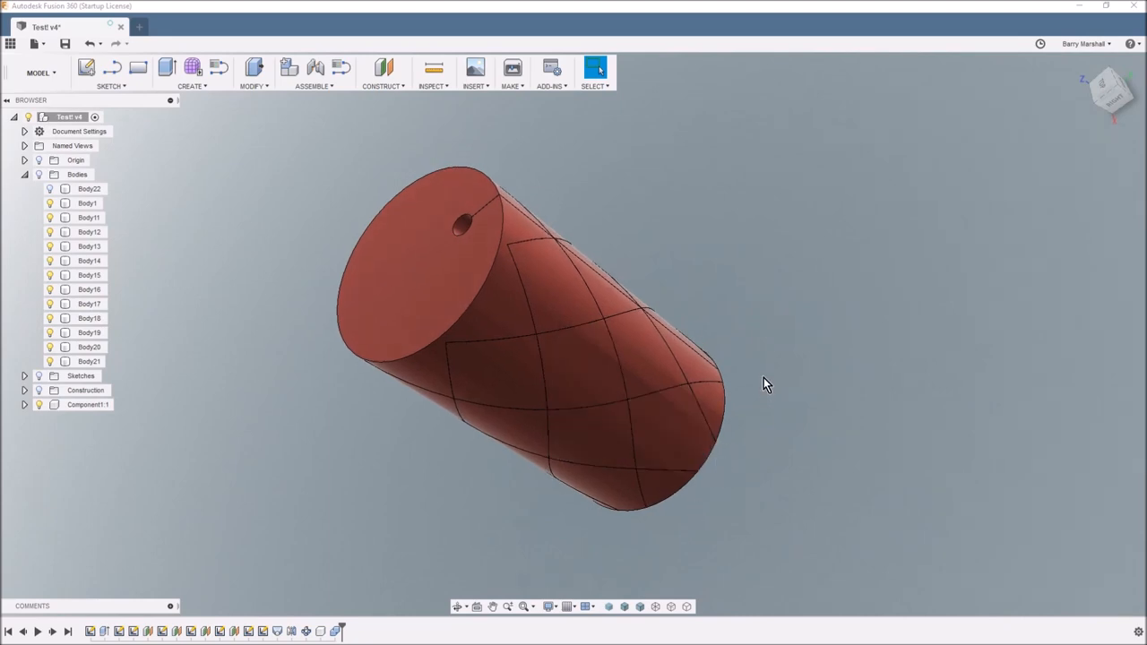